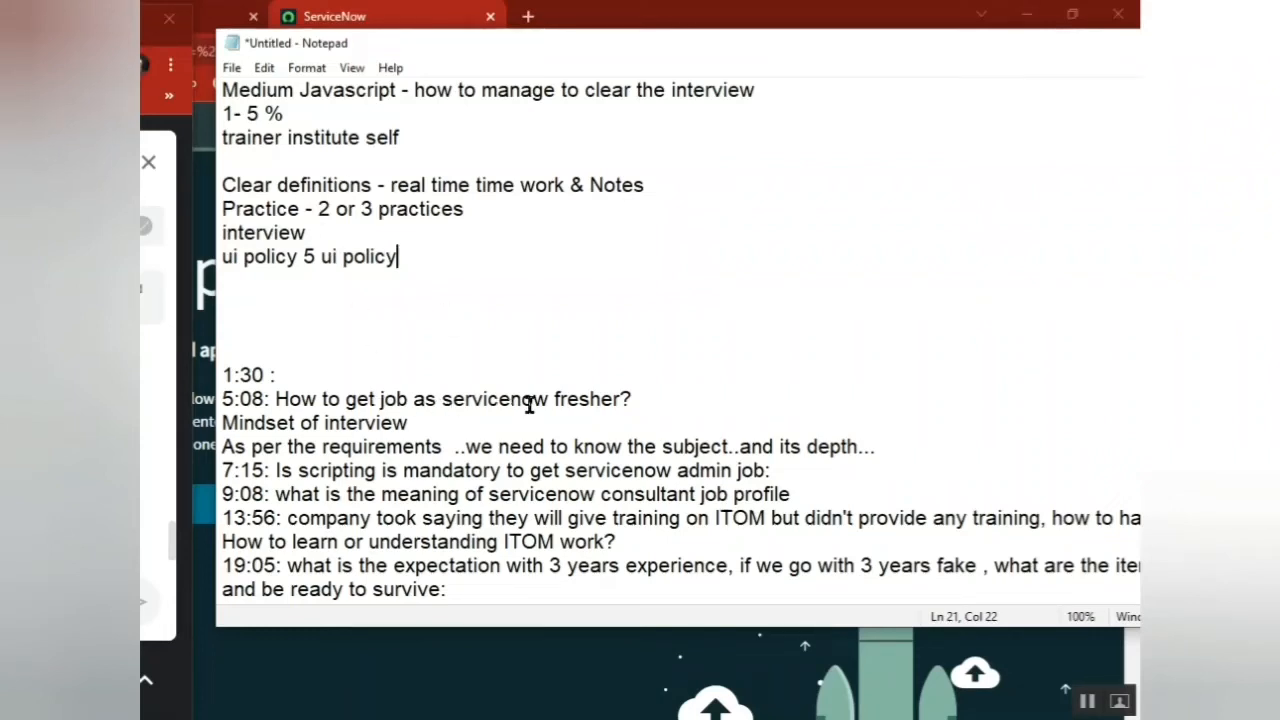
Remove 'How to get job as servicenow fresher?' from the 5:08 entry and type 'Part3' above
left_click_drag(283, 399, 631, 399)
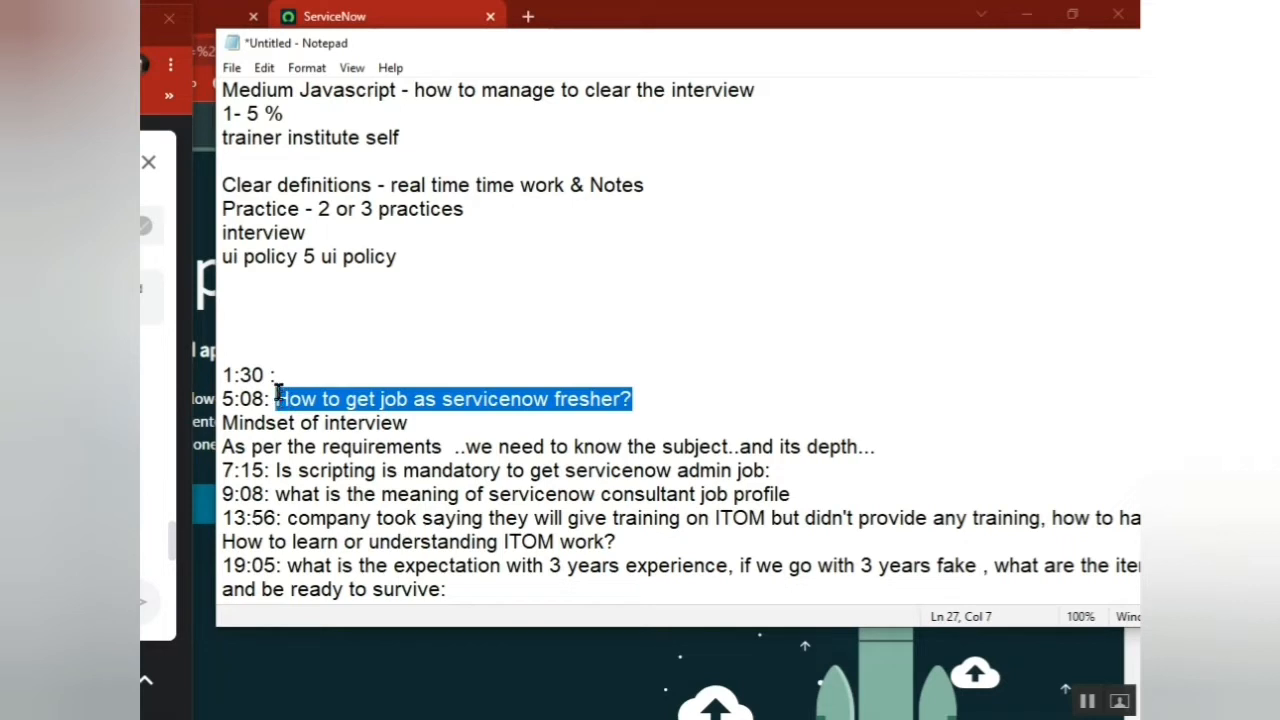
key("Delete")
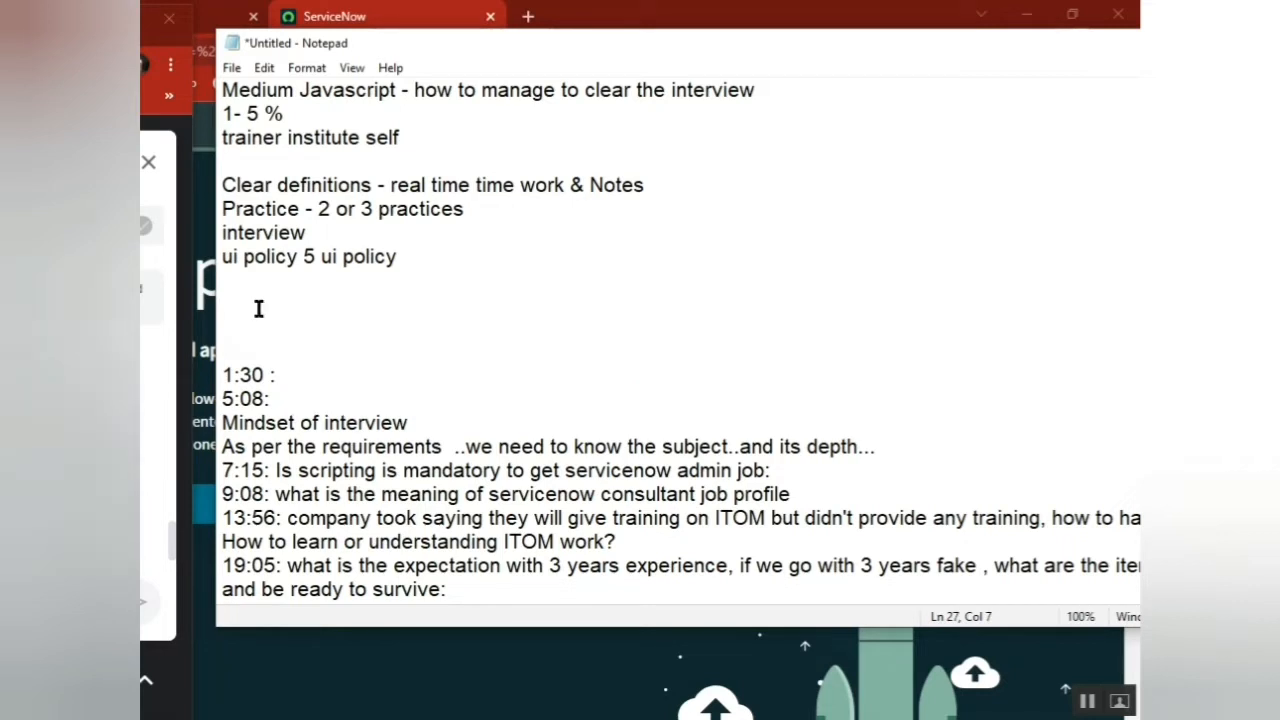
type("P")
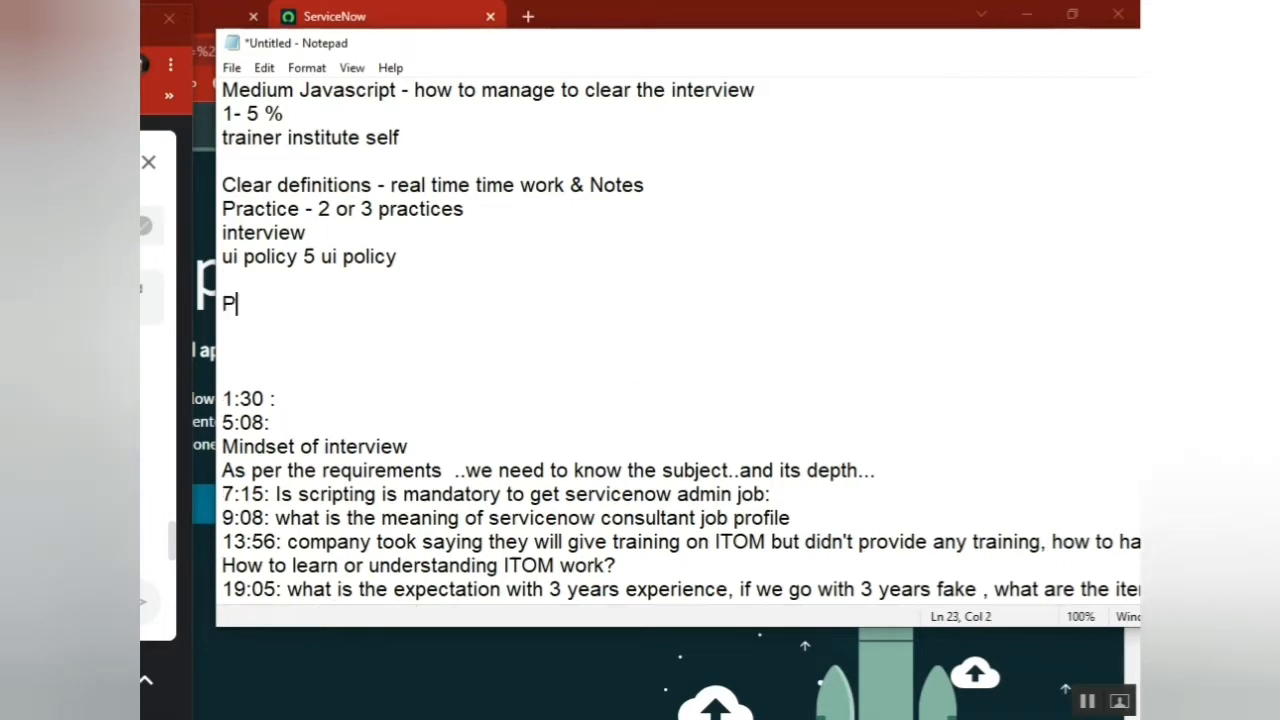
type("art3:")
type("How to get job as servicenow fresher?")
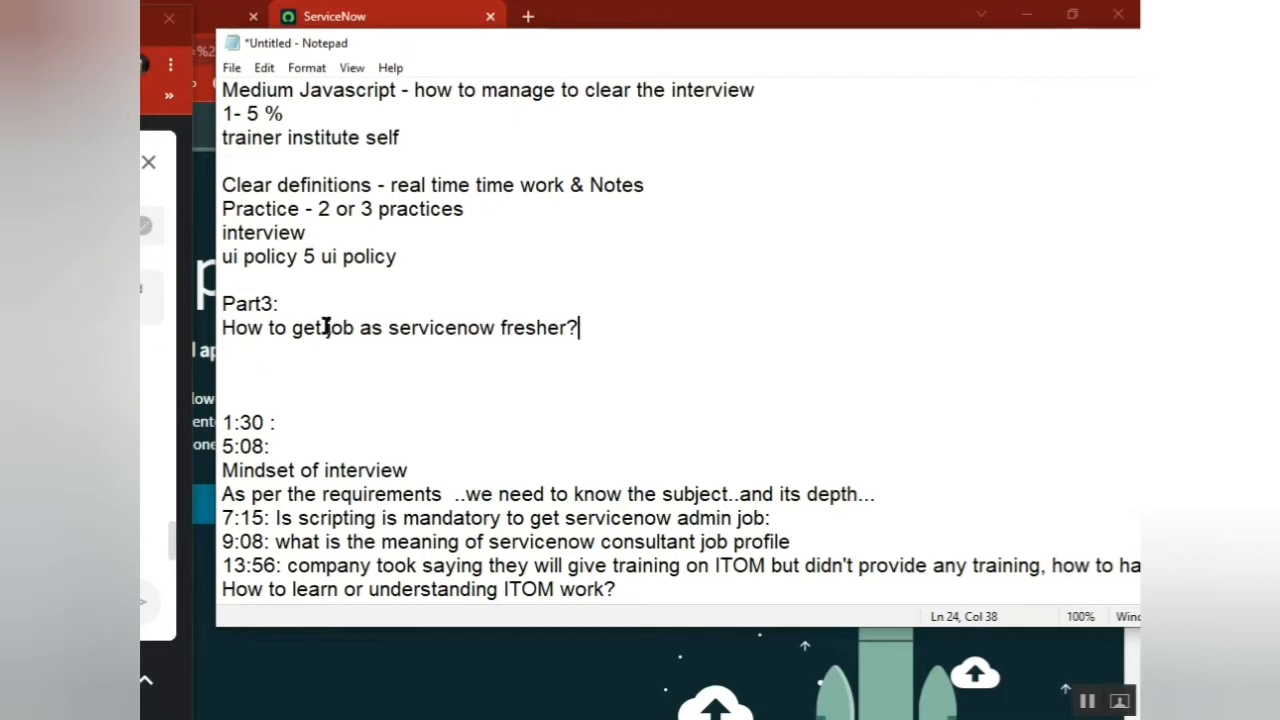
double_click(443, 327)
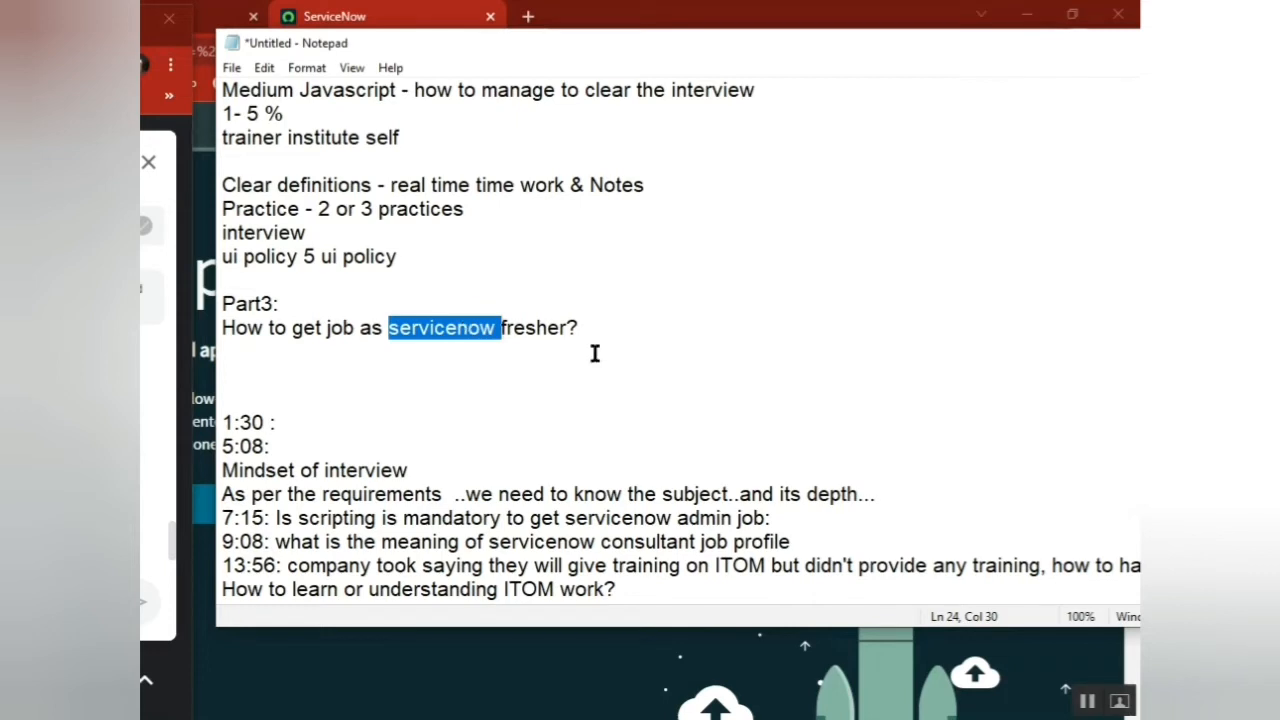
left_click(545, 327)
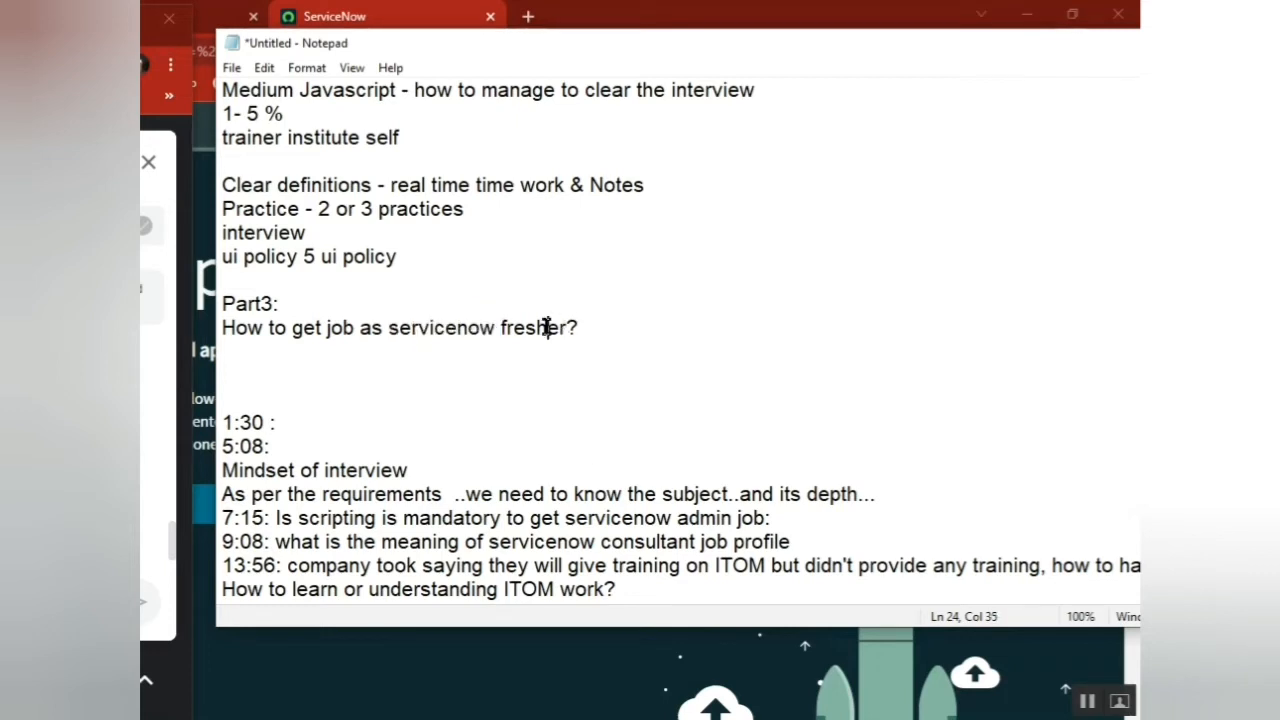
double_click(443, 327)
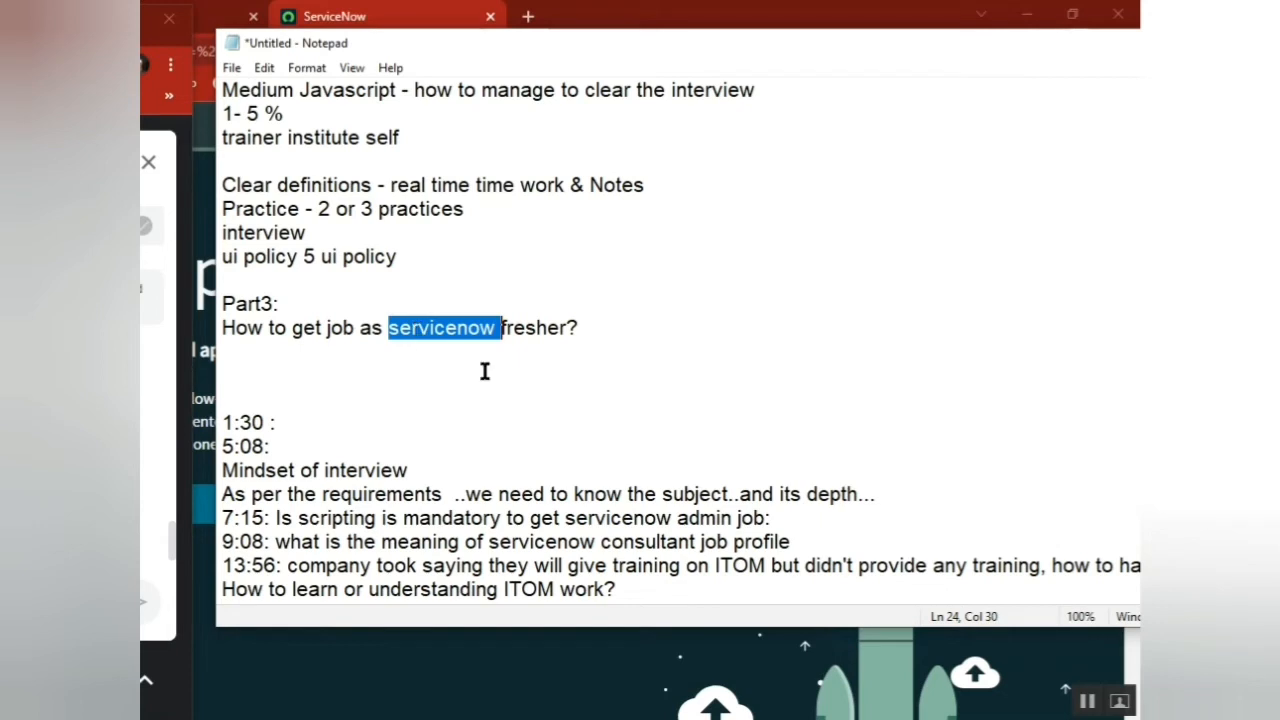
double_click(309, 327)
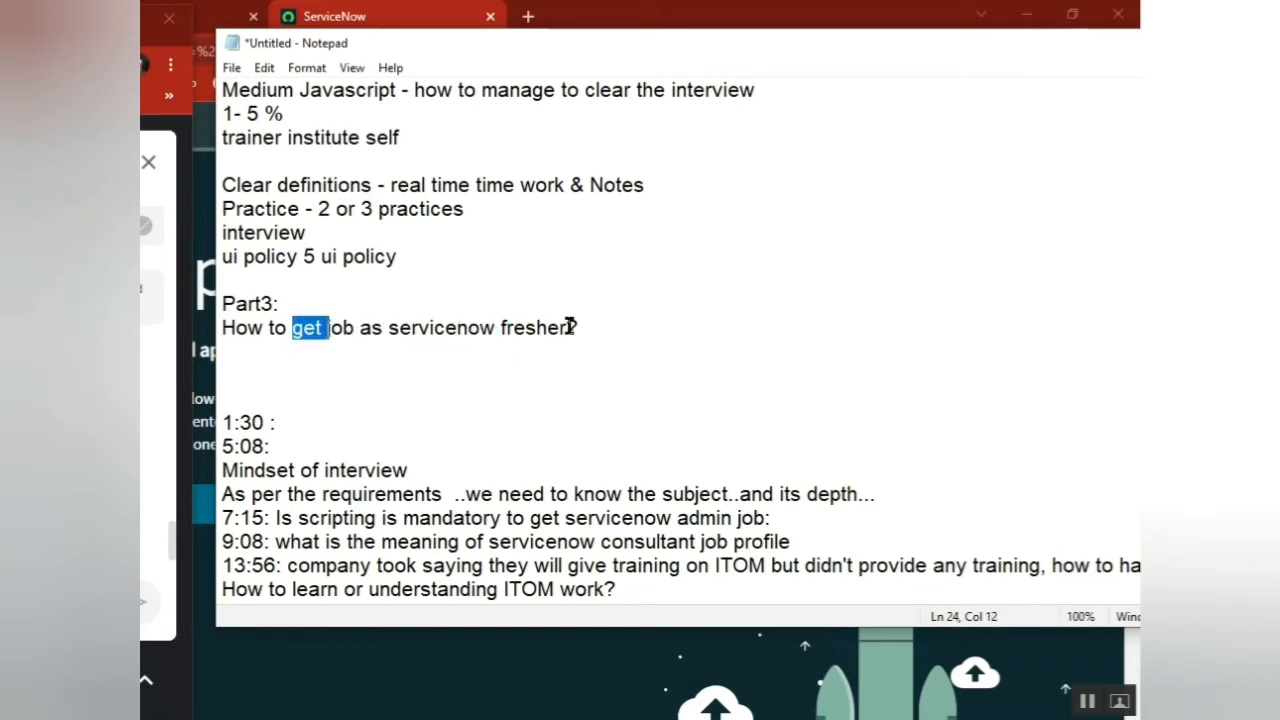
double_click(537, 327)
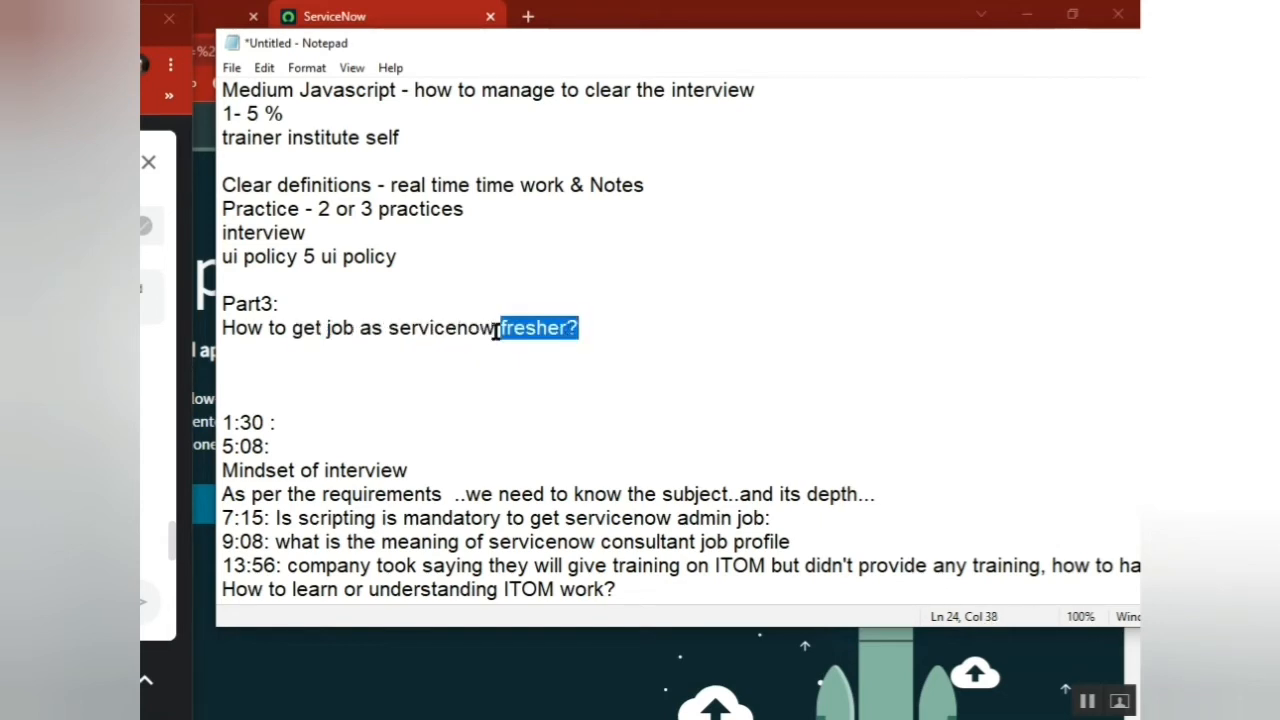
double_click(442, 327)
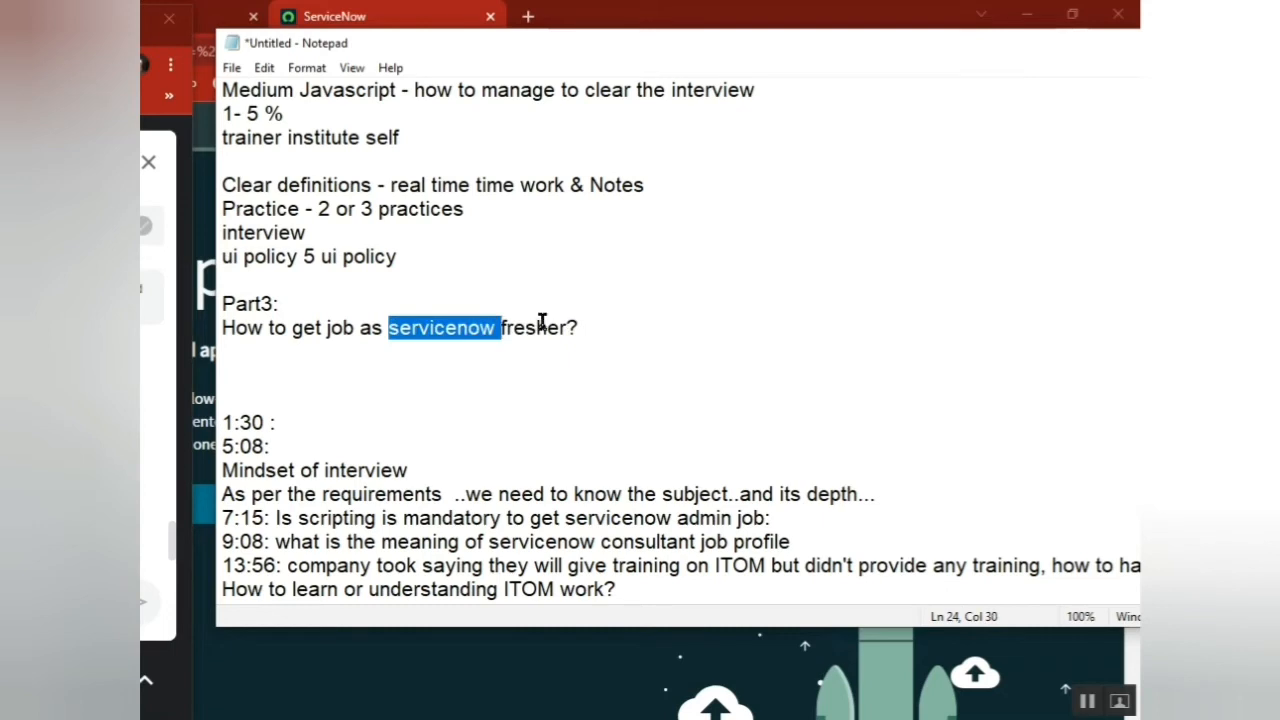
double_click(540, 327)
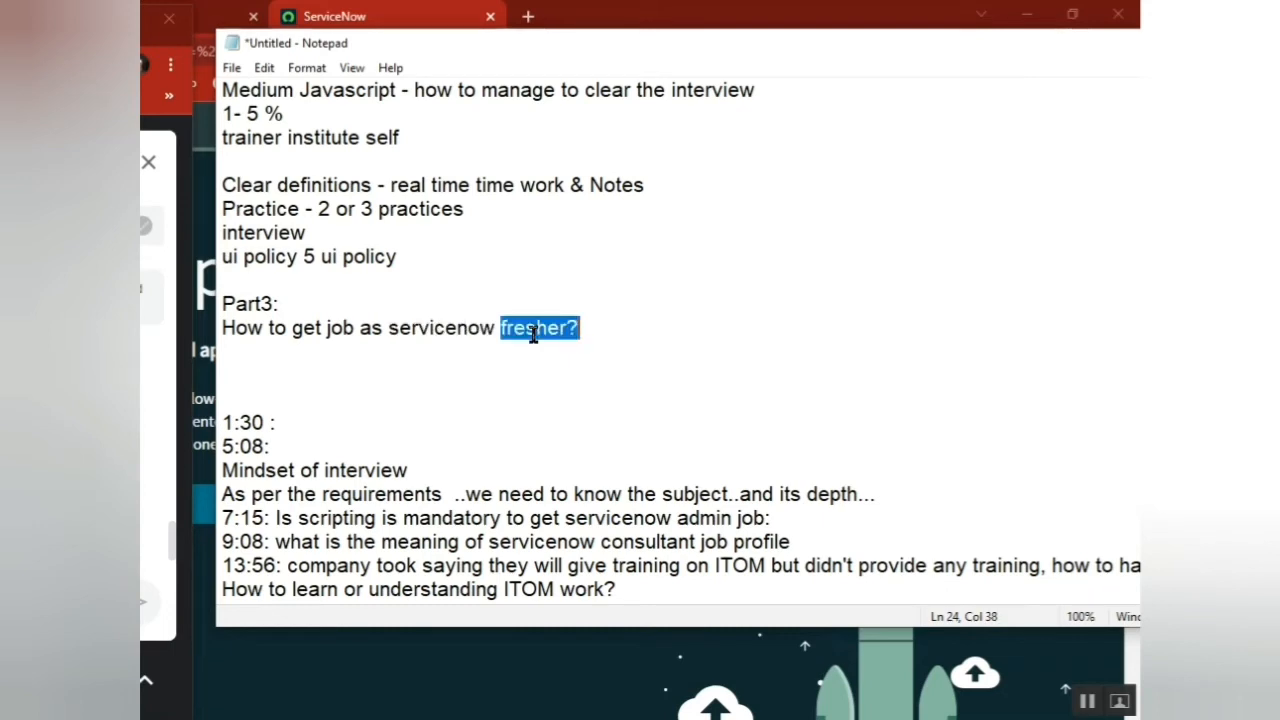